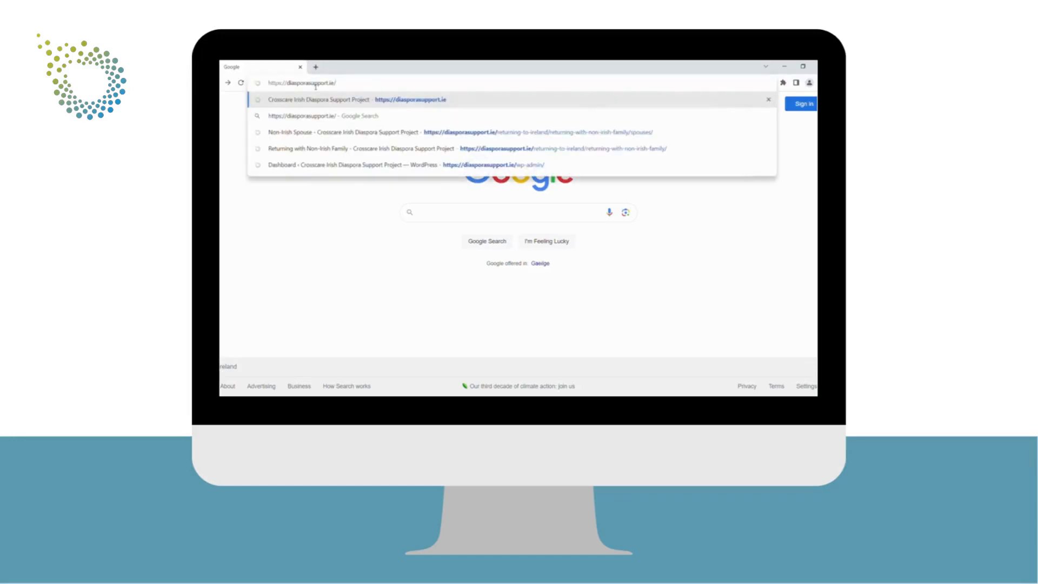
Open diasporasupport.ie and scroll the home page past Our Impact to Latest News
left_click(337, 100)
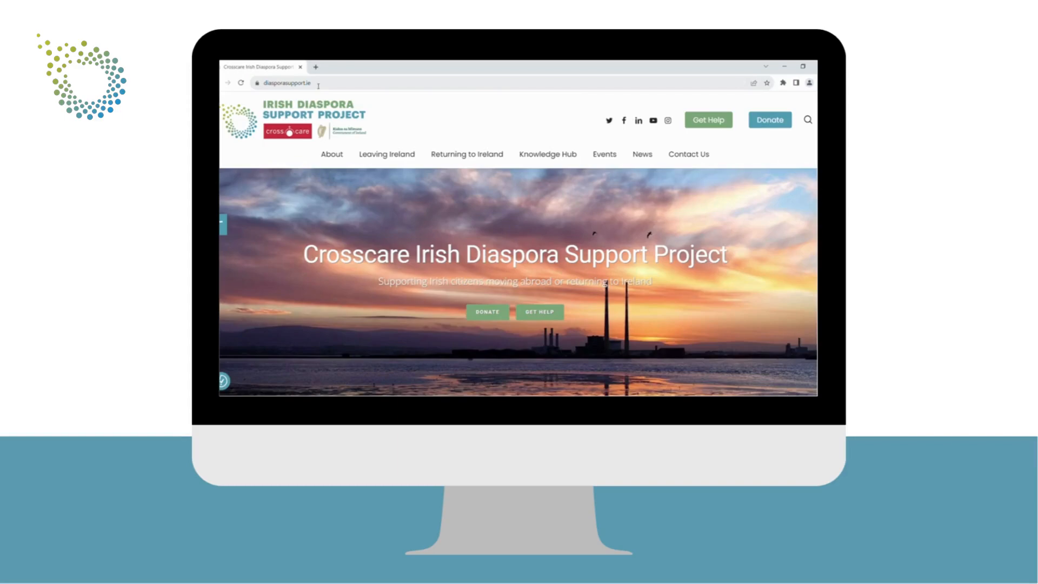
scroll("down", 3)
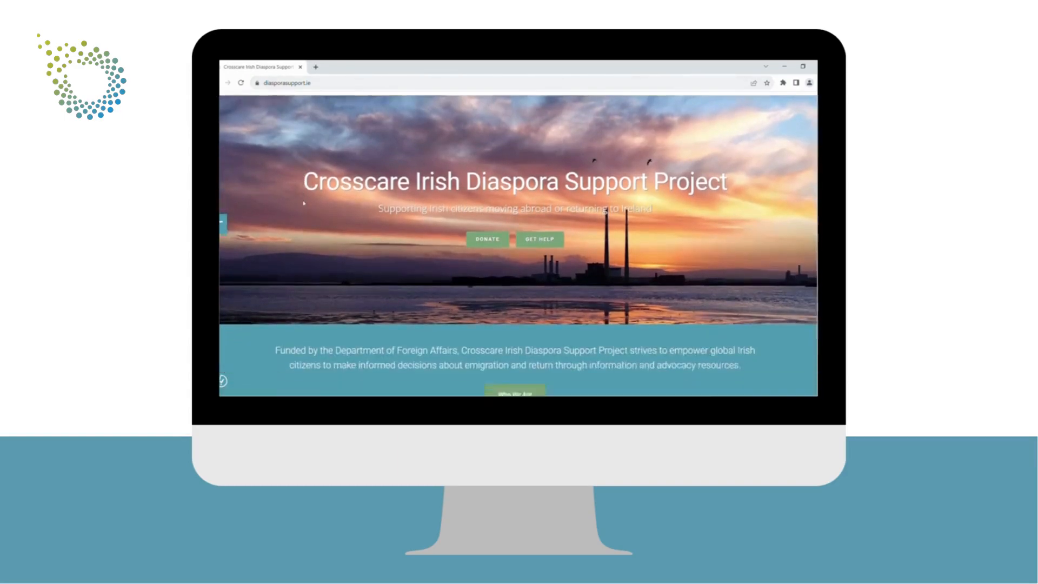
scroll("down", 3)
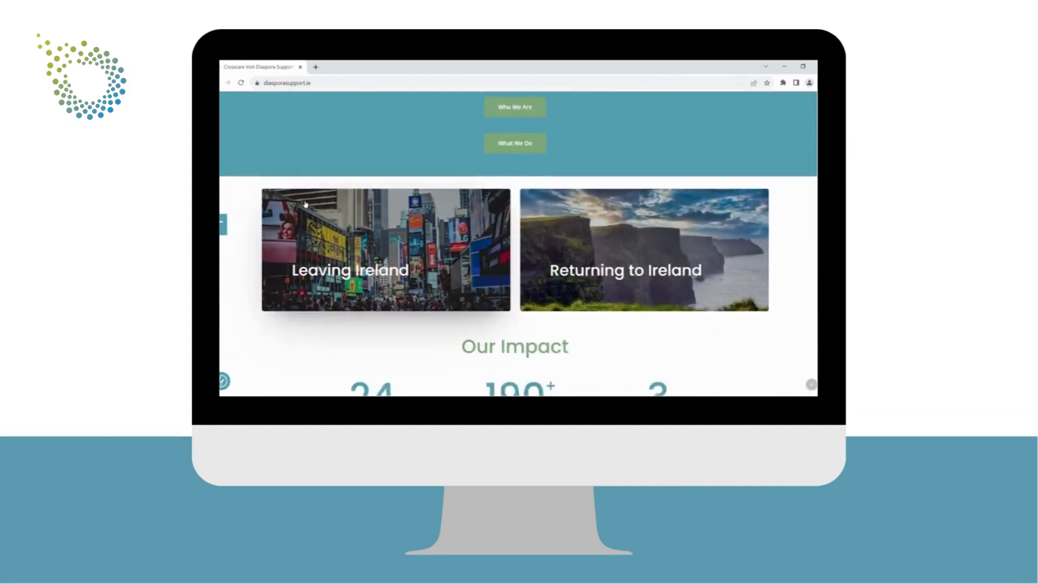
scroll("down", 3)
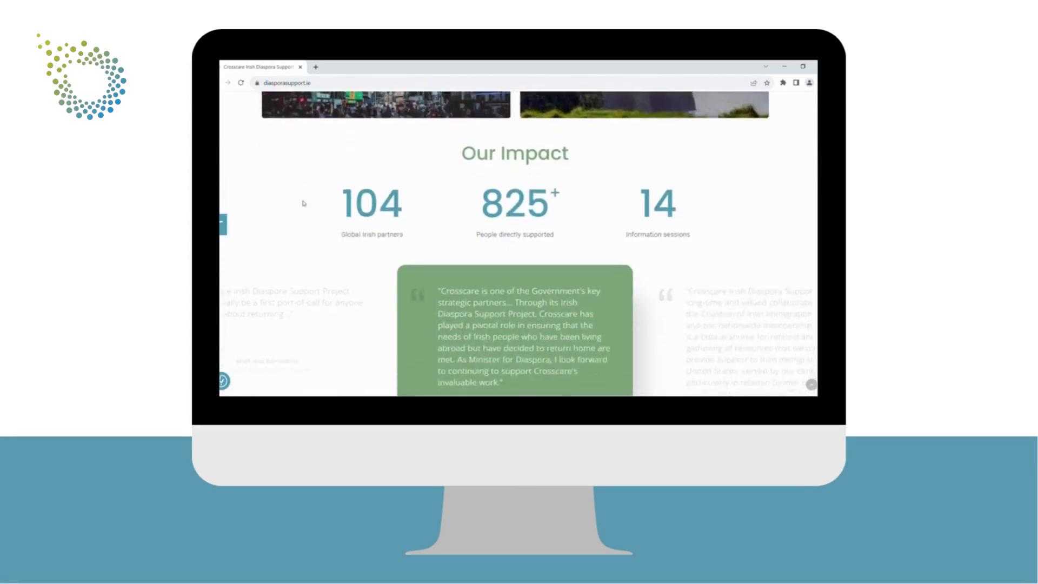
scroll("down", 3)
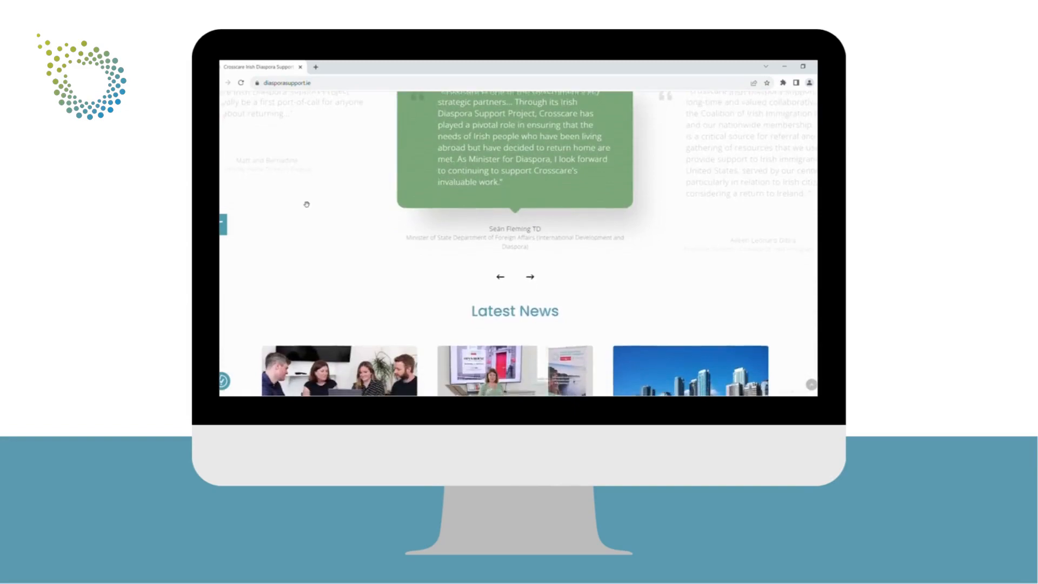
scroll("down", 3)
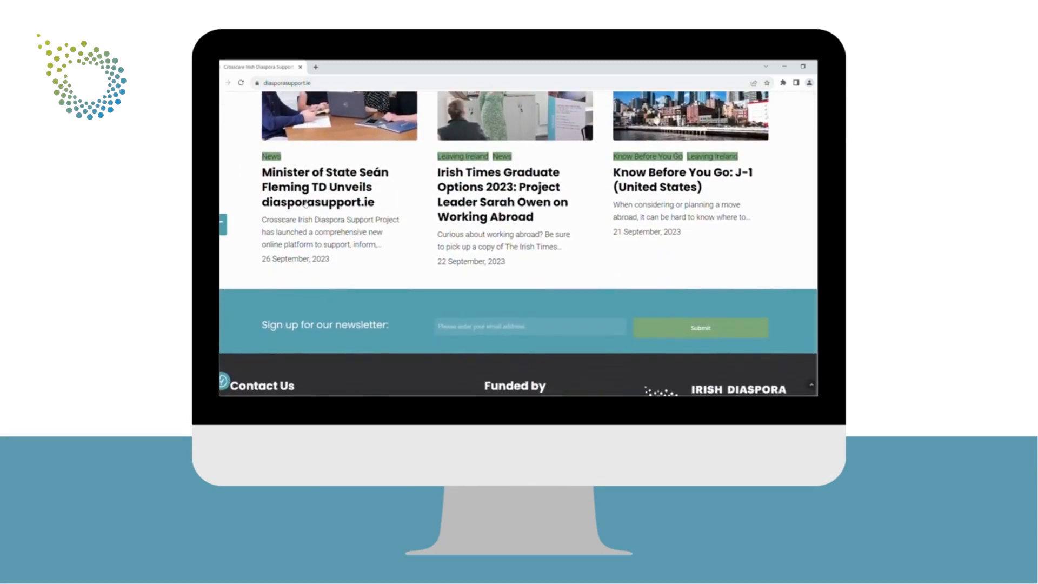
scroll("up", 3)
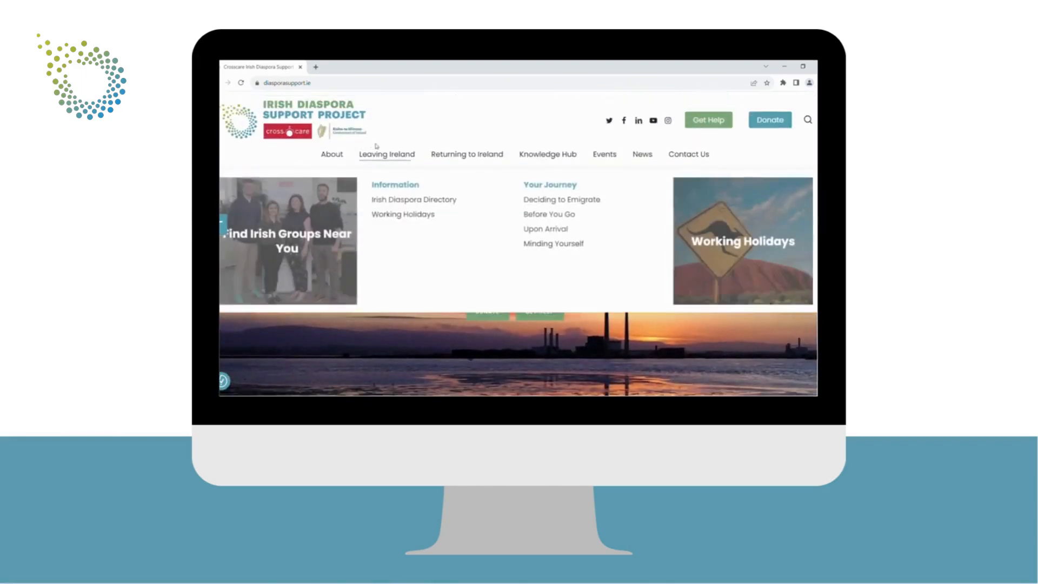
mouse_move(405, 218)
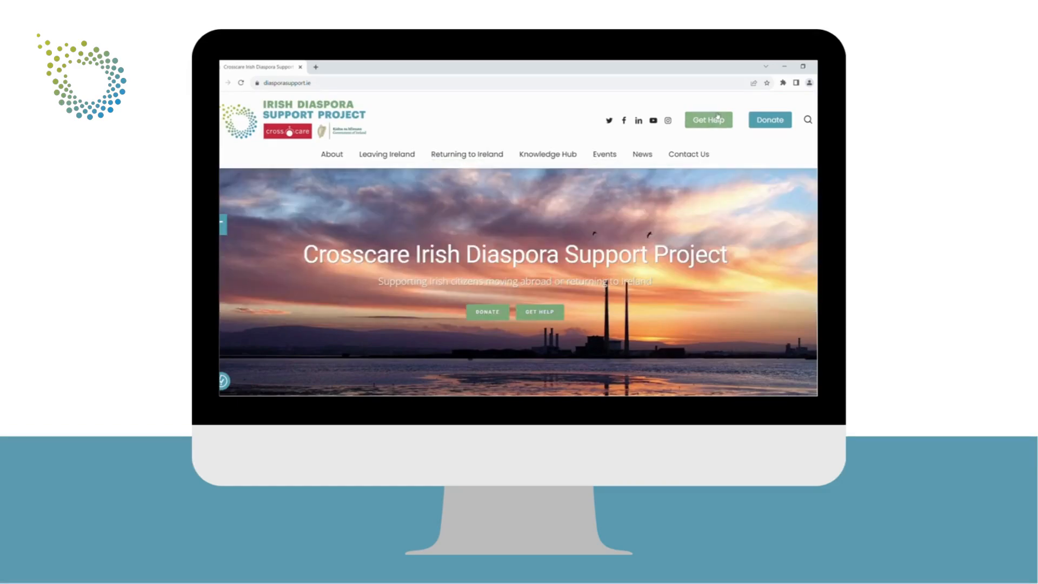
Open Get Help and scroll through its urgent assistance options and contact form
left_click(709, 119)
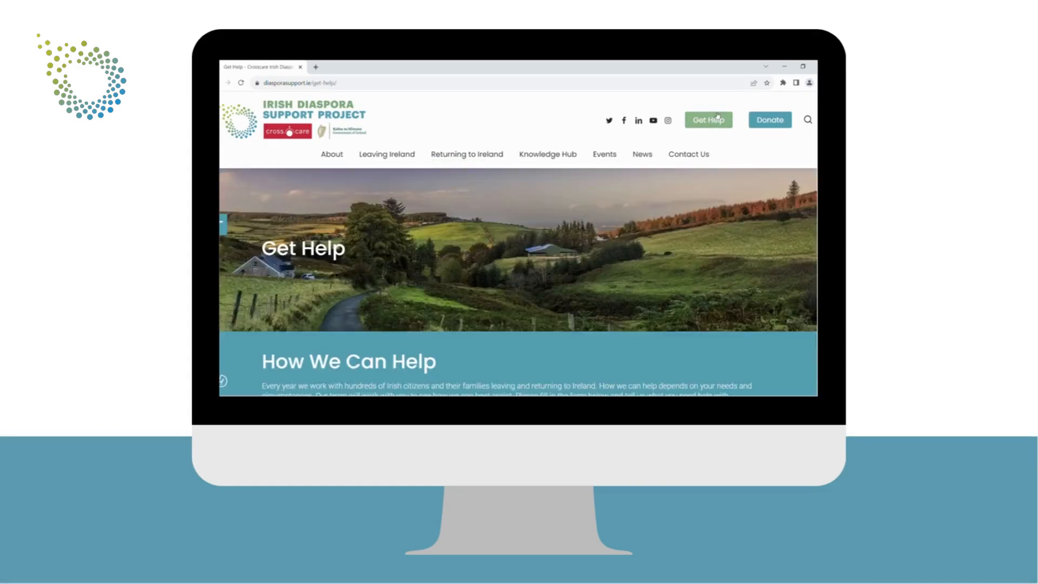
scroll("down", 3)
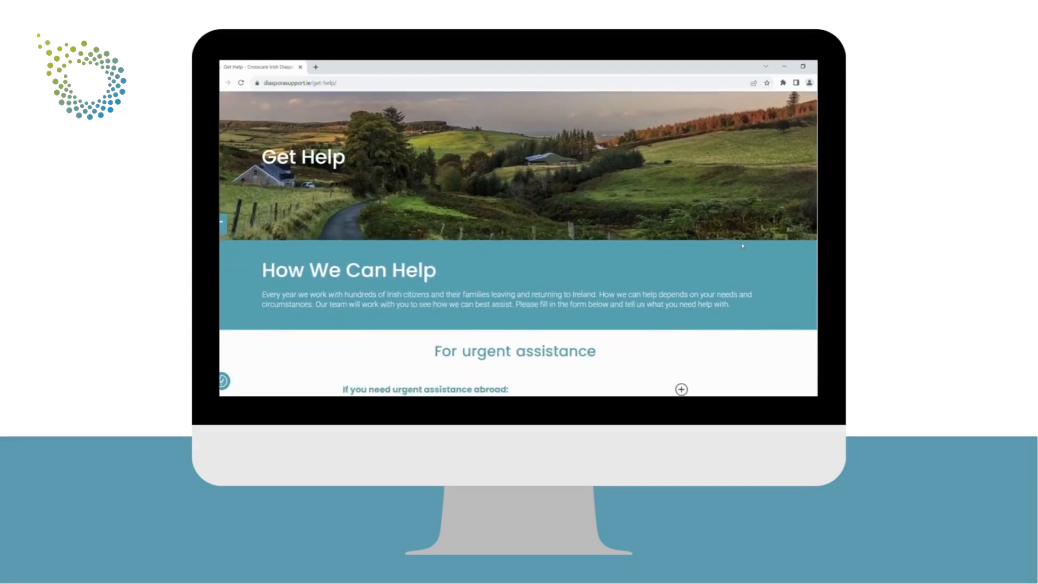
scroll("down", 3)
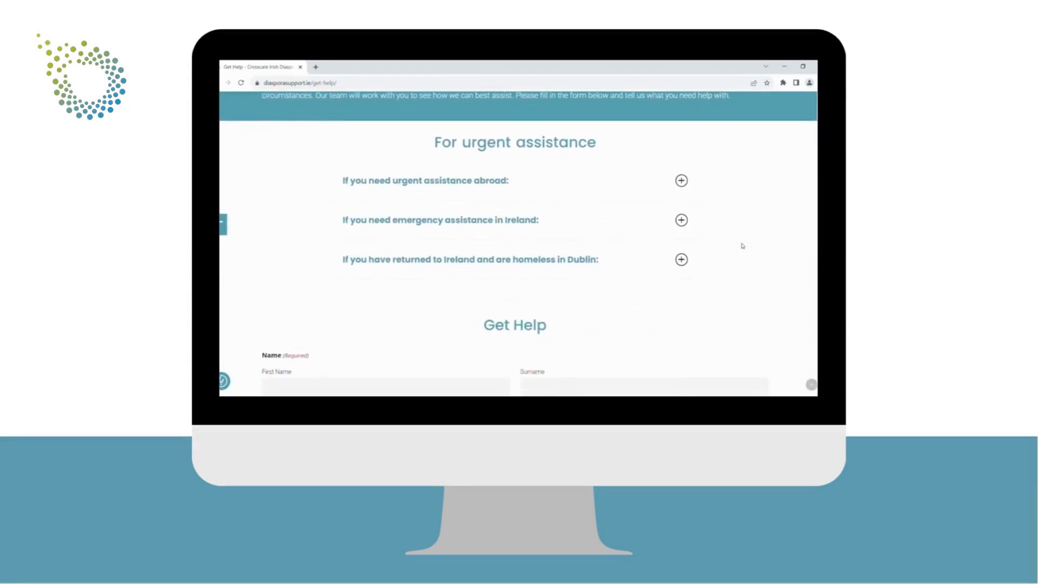
scroll("down", 3)
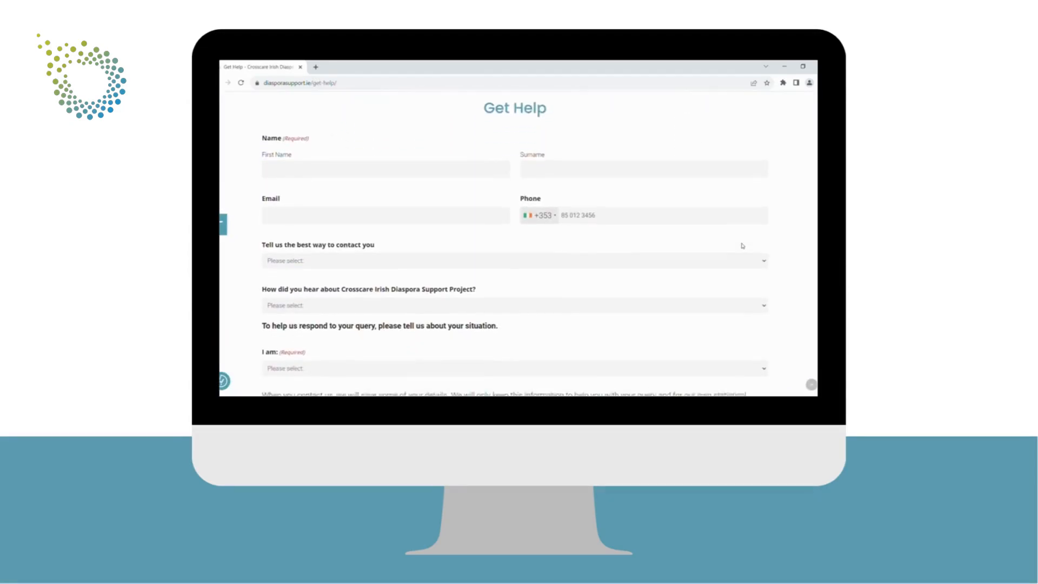
scroll("down", 3)
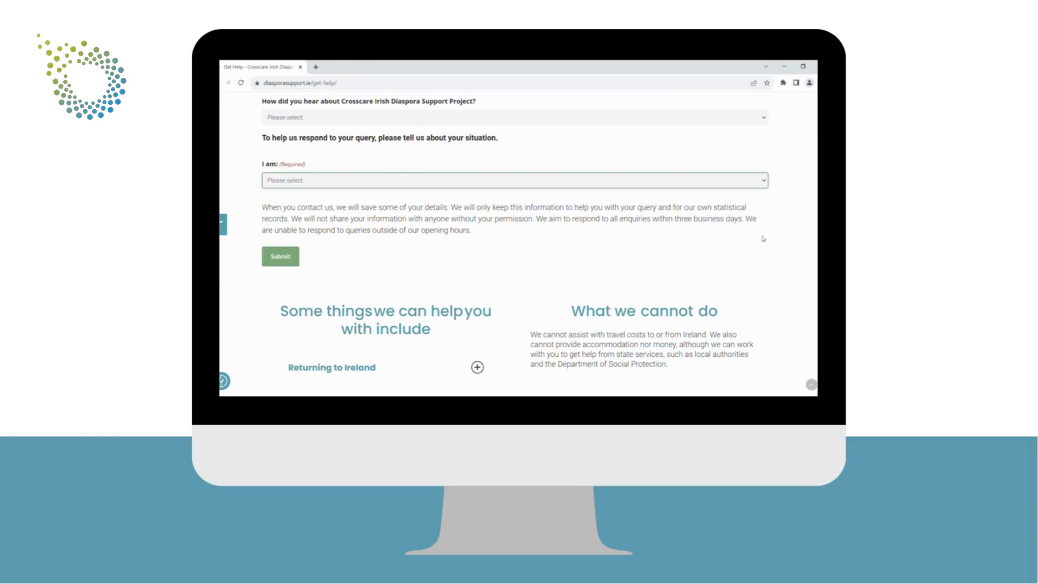
scroll("down", 3)
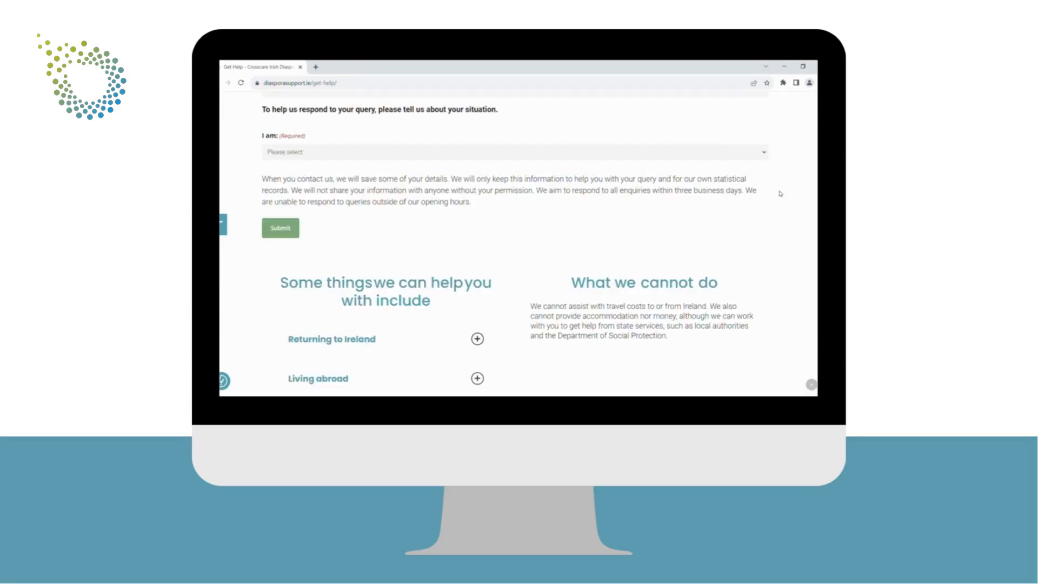
scroll("up", 3)
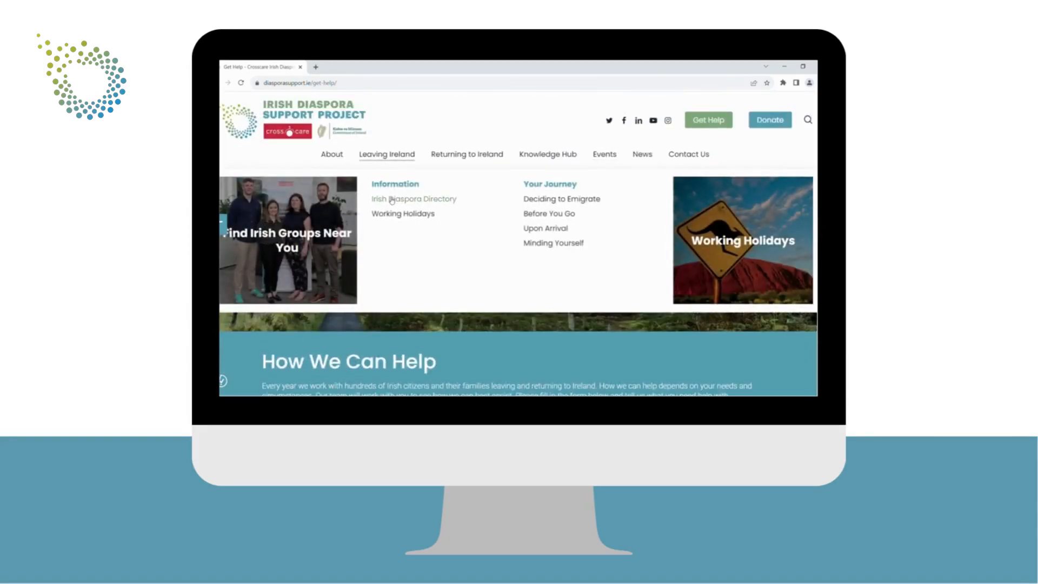
Open the Irish Diaspora Directory from Leaving Ireland and select the Australia tab
left_click(414, 199)
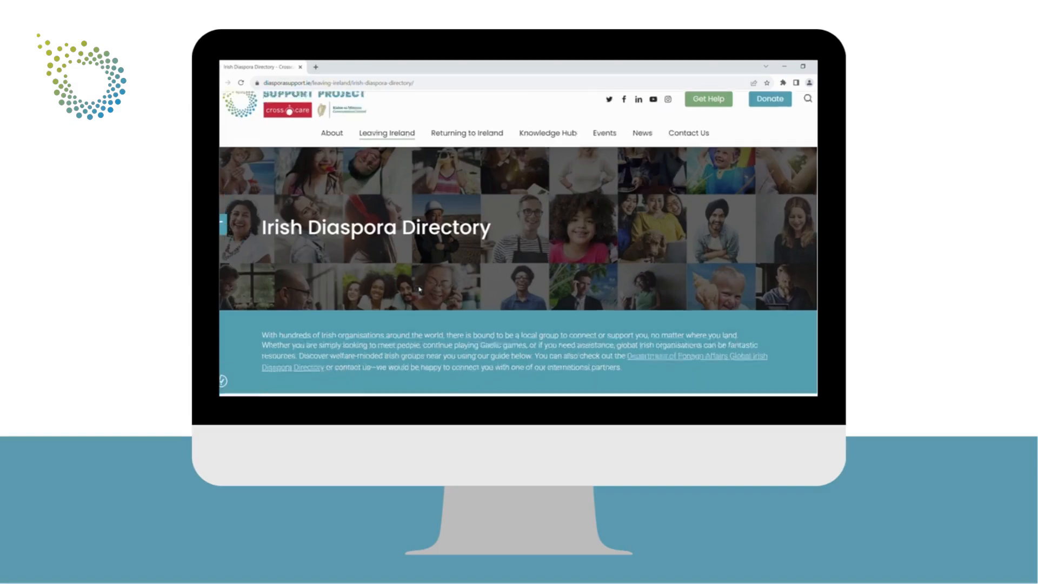
scroll("down", 3)
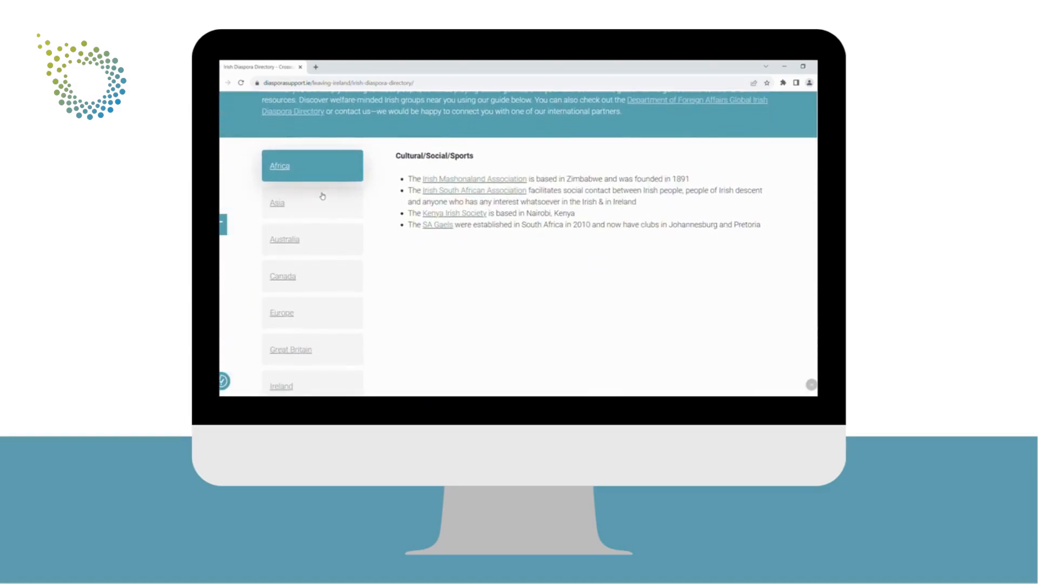
left_click(299, 239)
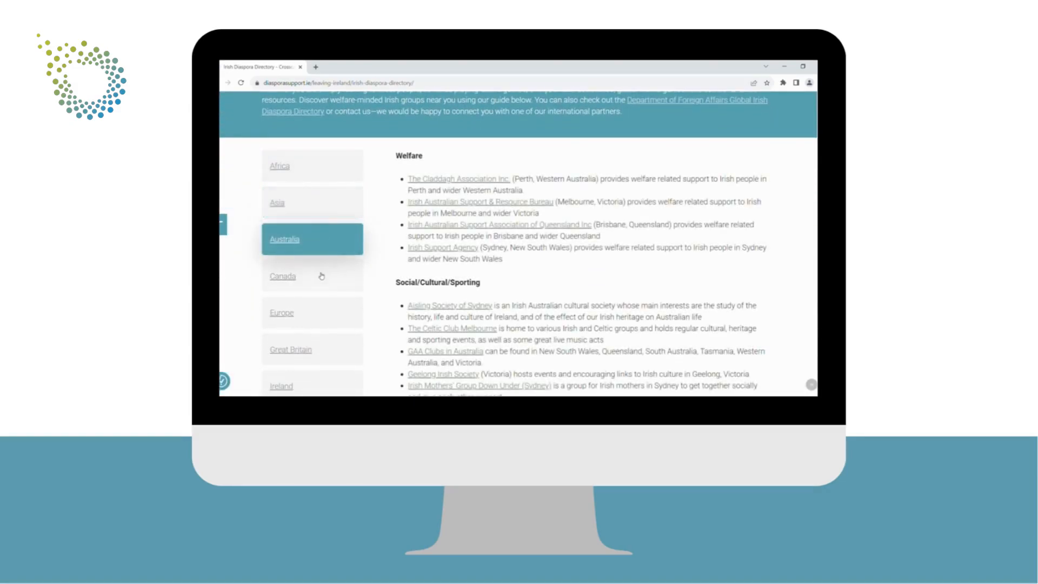
mouse_move(333, 283)
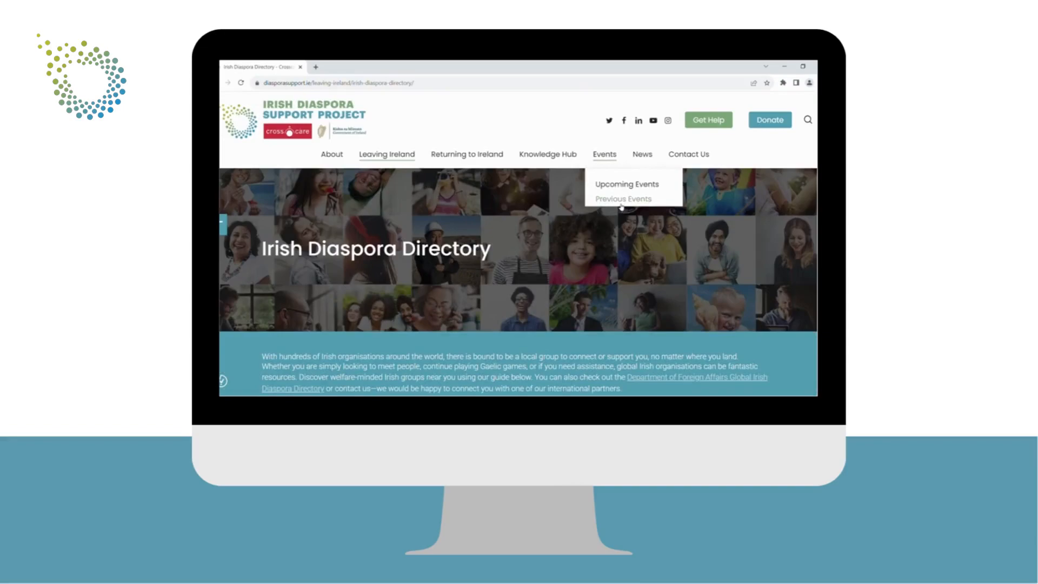
Open Previous Events and review the recorded webinars, returning to the page heading
left_click(623, 198)
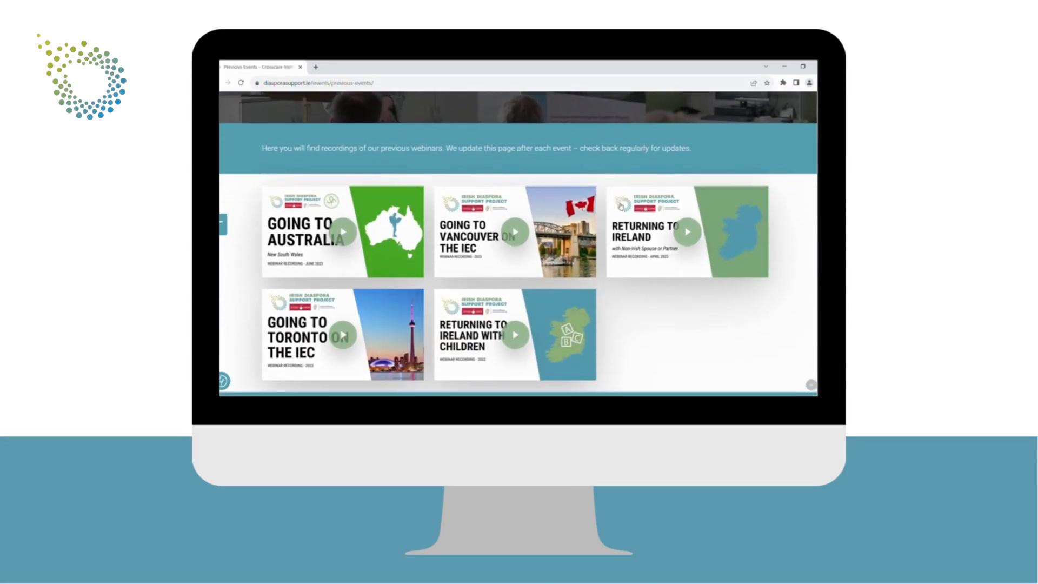
mouse_move(350, 261)
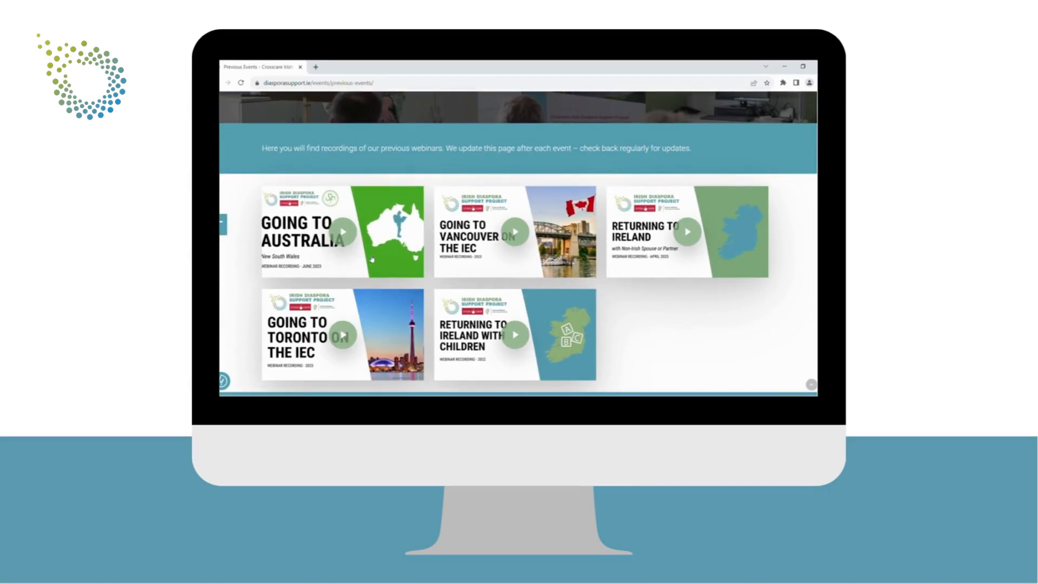
scroll("up", 3)
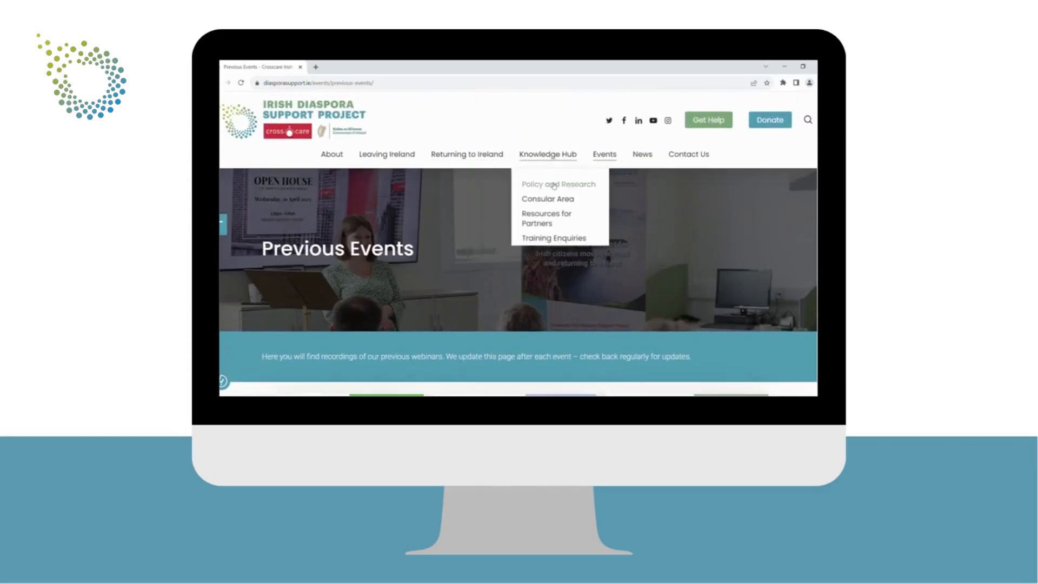
Open Consular Area under Knowledge Hub and scroll through Resources and Need Our Help
left_click(546, 199)
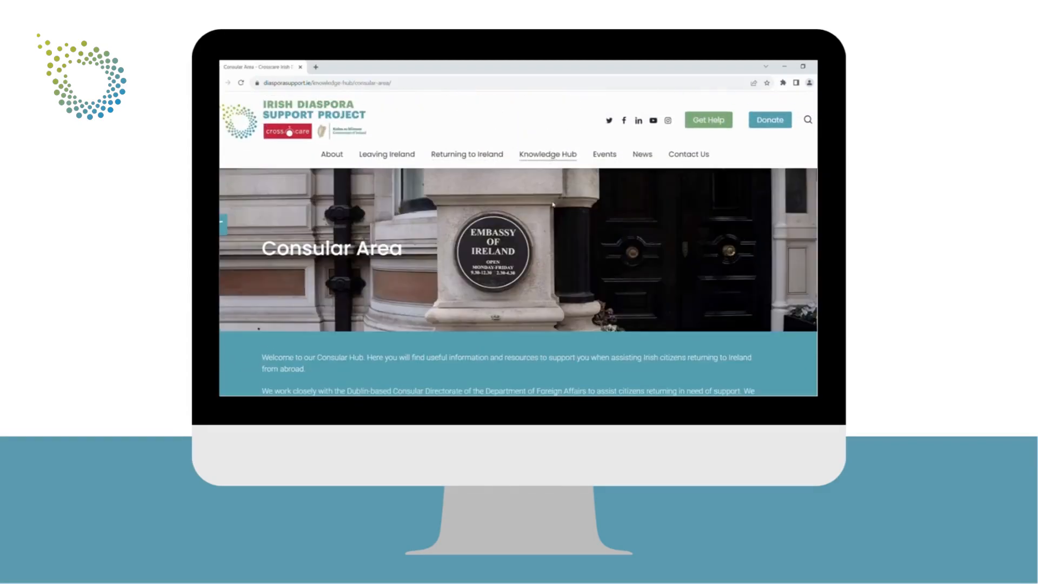
scroll("down", 3)
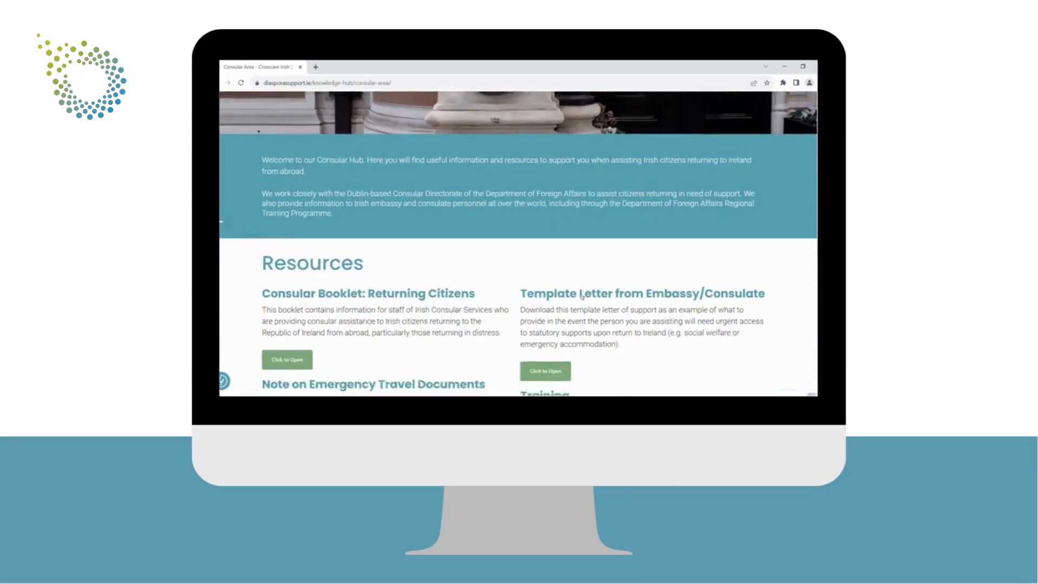
scroll("down", 3)
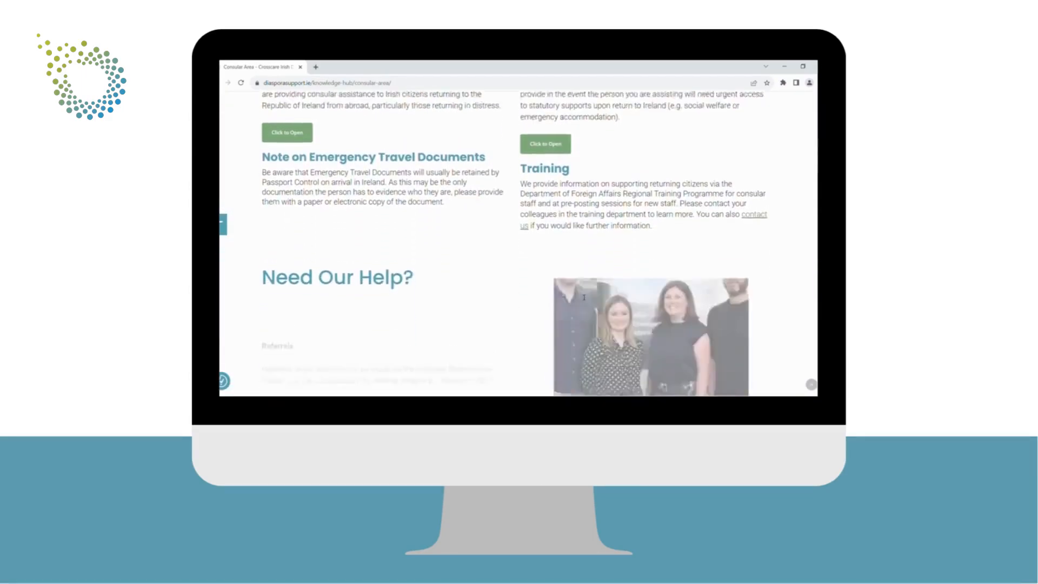
scroll("down", 3)
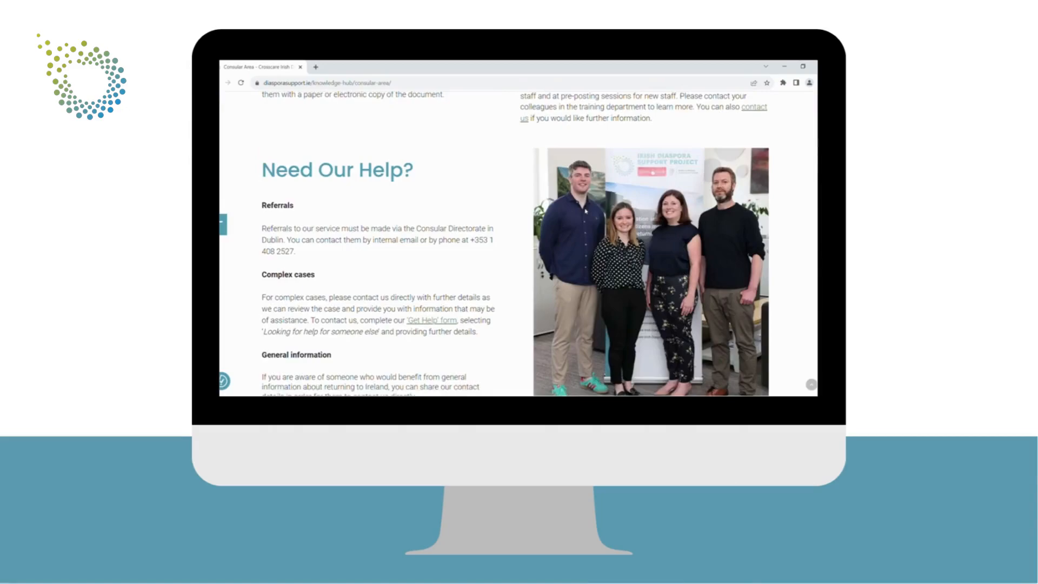
scroll("up", 3)
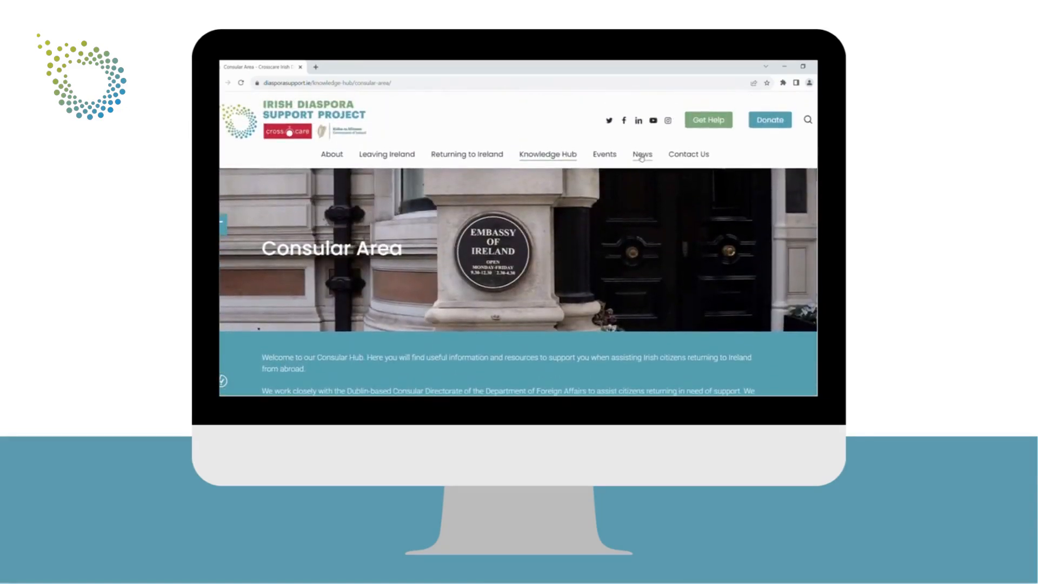
Open the News page and filter to Know Before You Go articles
left_click(642, 154)
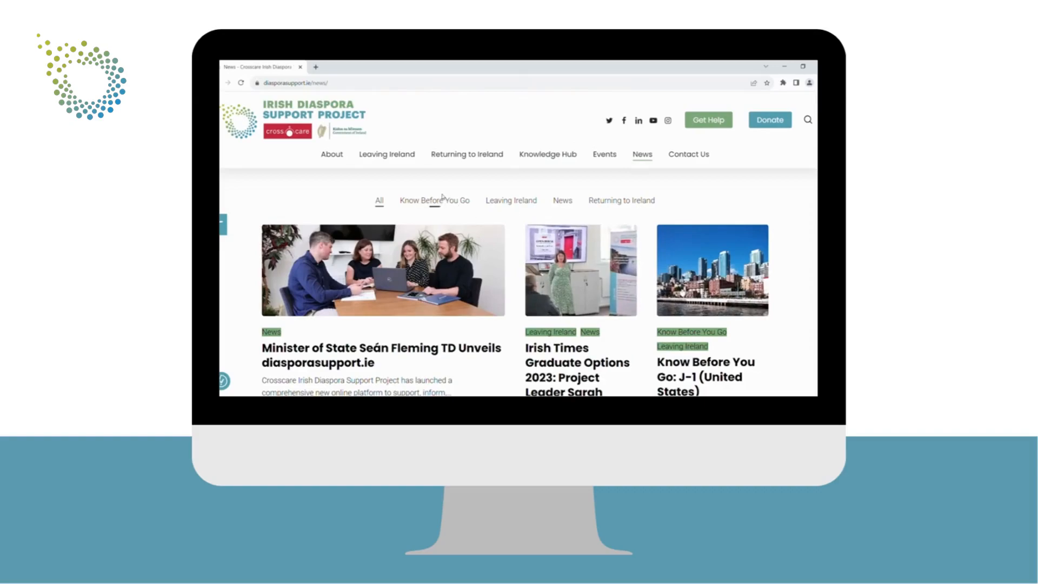
left_click(435, 200)
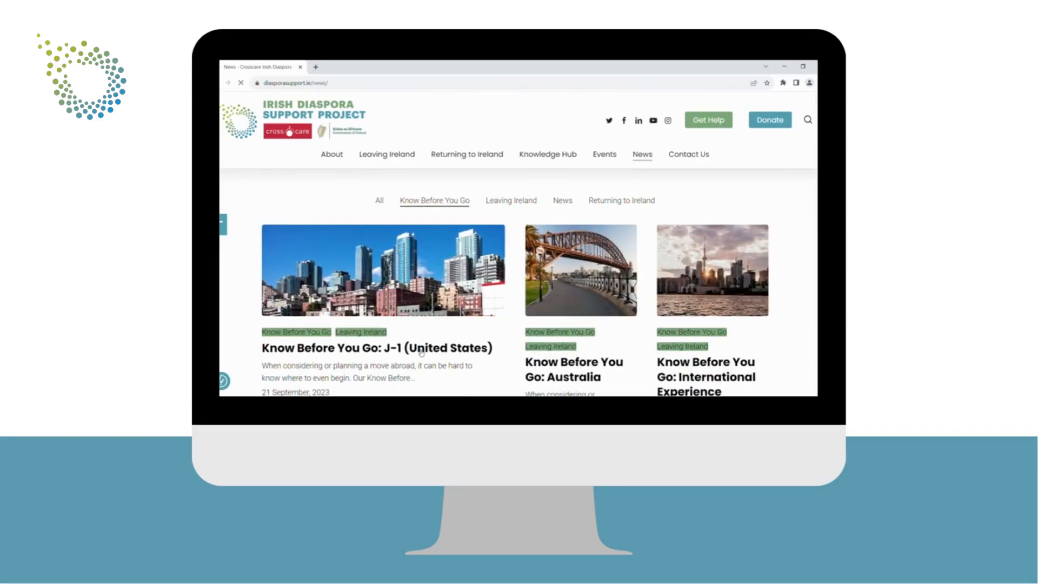
Open the J-1 (United States) article and read down to You May Also Like
left_click(377, 347)
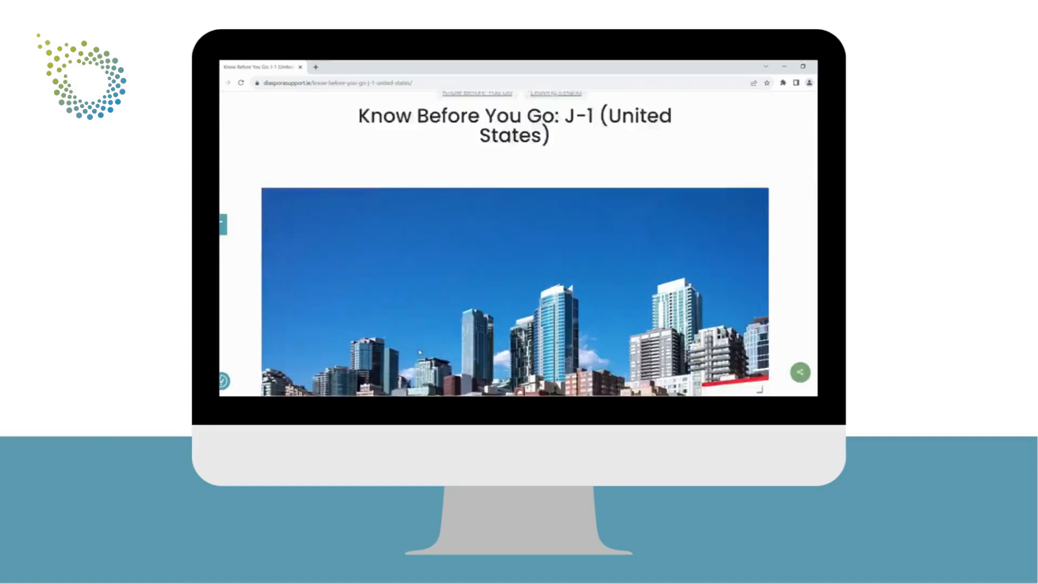
scroll("down", 3)
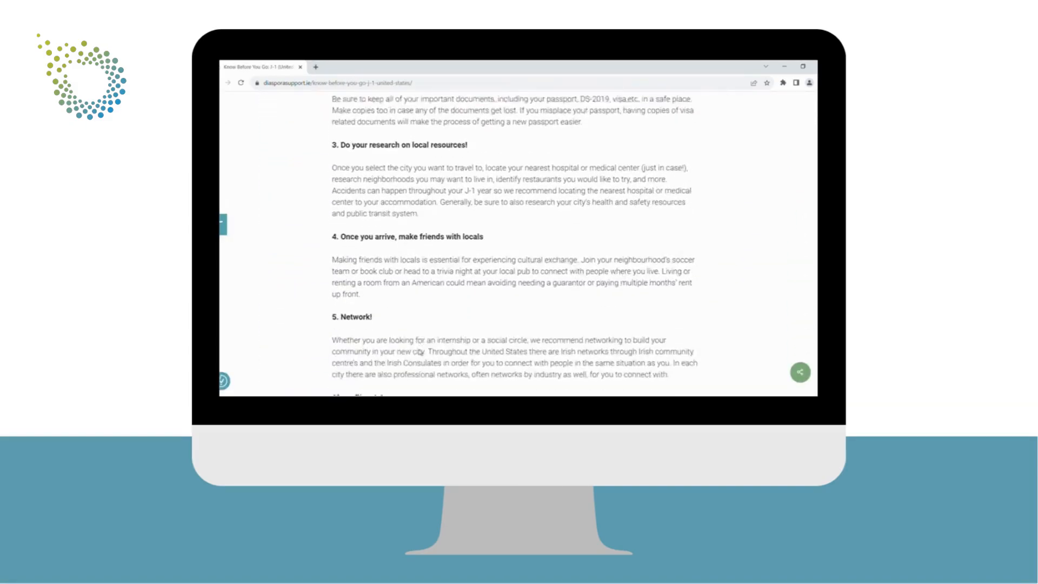
scroll("down", 3)
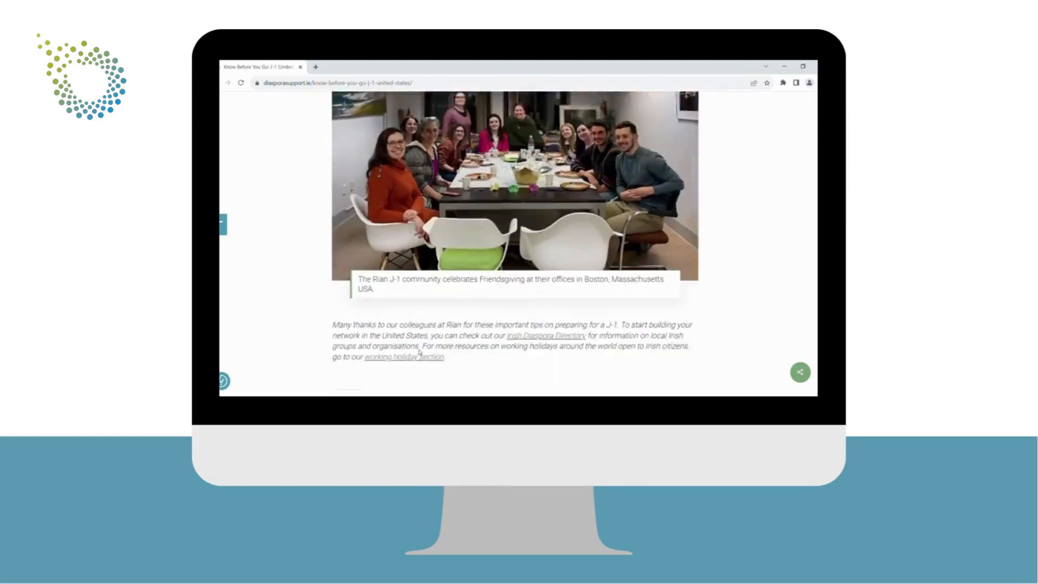
scroll("down", 3)
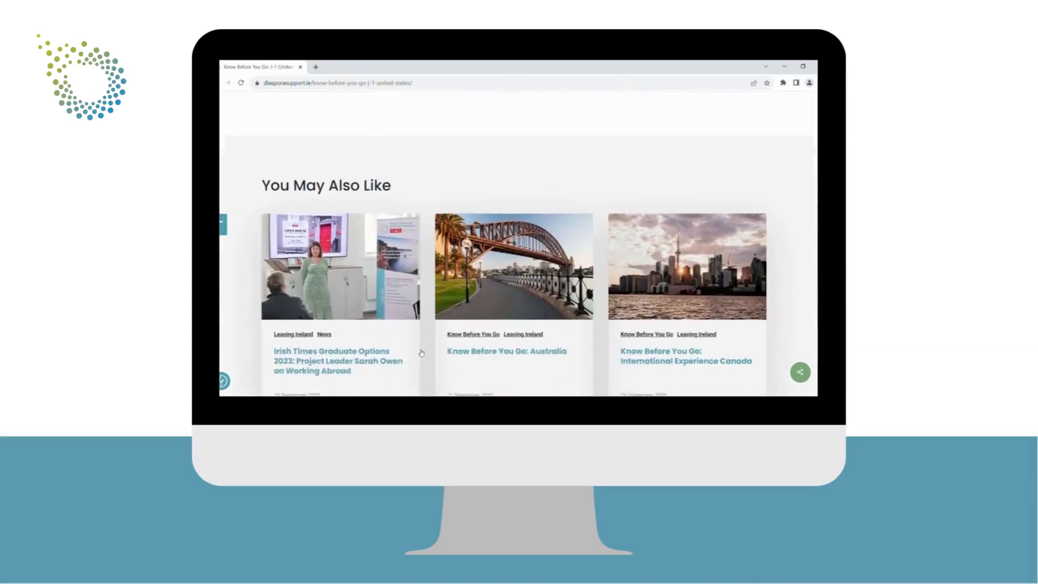
scroll("up", 3)
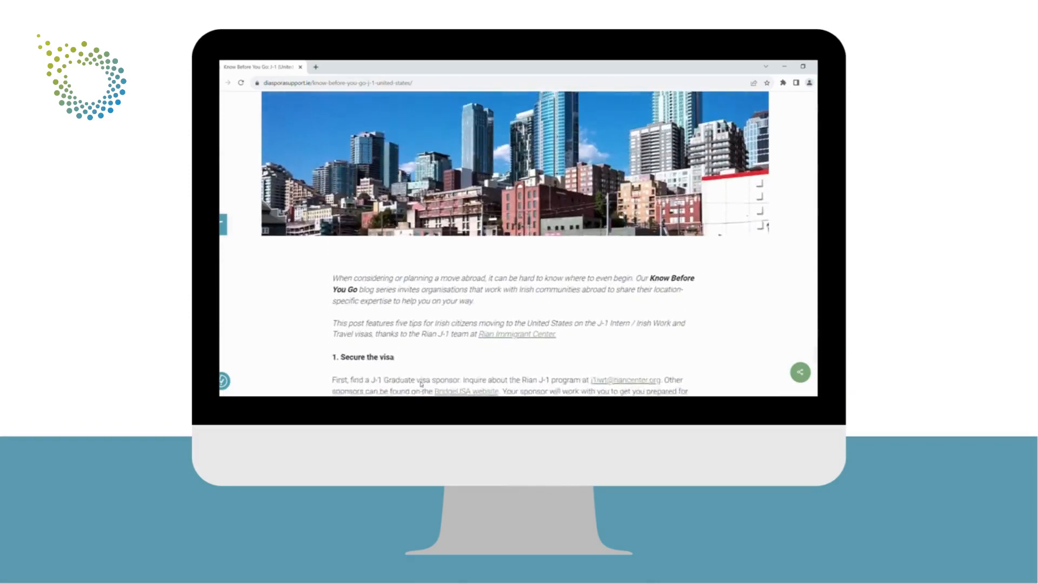
scroll("up", 3)
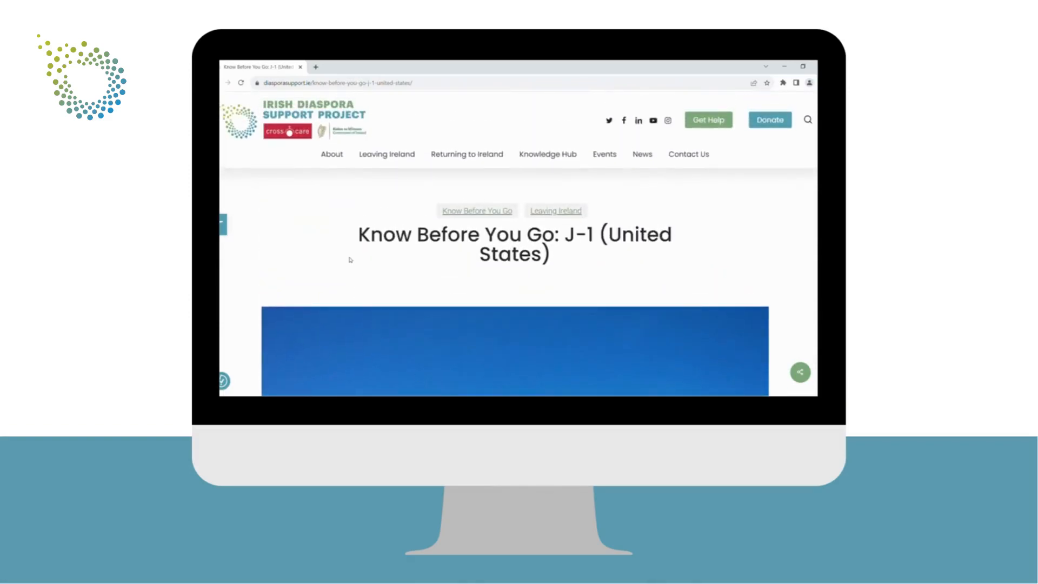
mouse_move(332, 154)
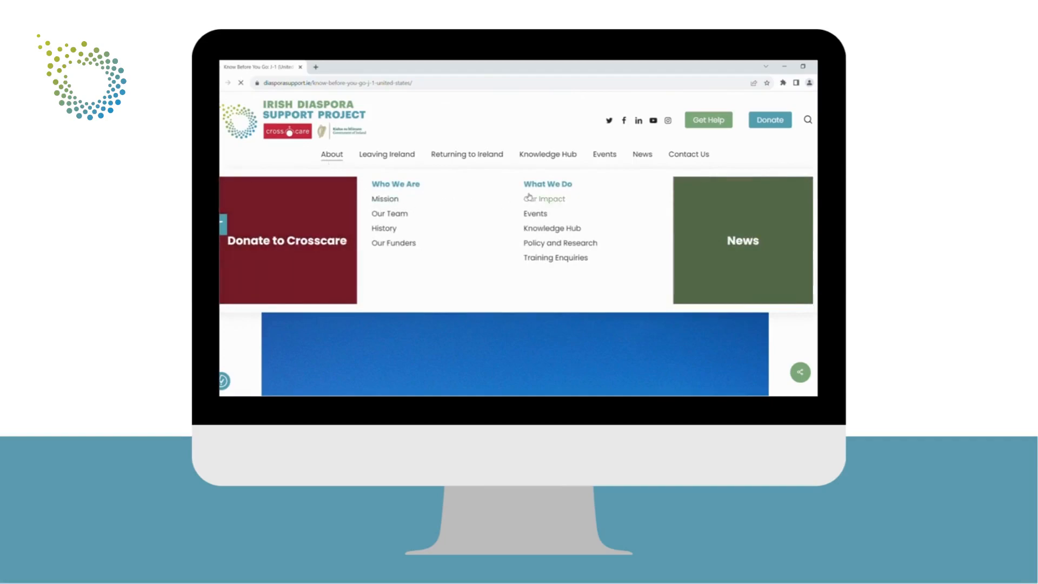
Open Our Impact under About and scroll to the 2022 figures and minister's testimonial
left_click(544, 199)
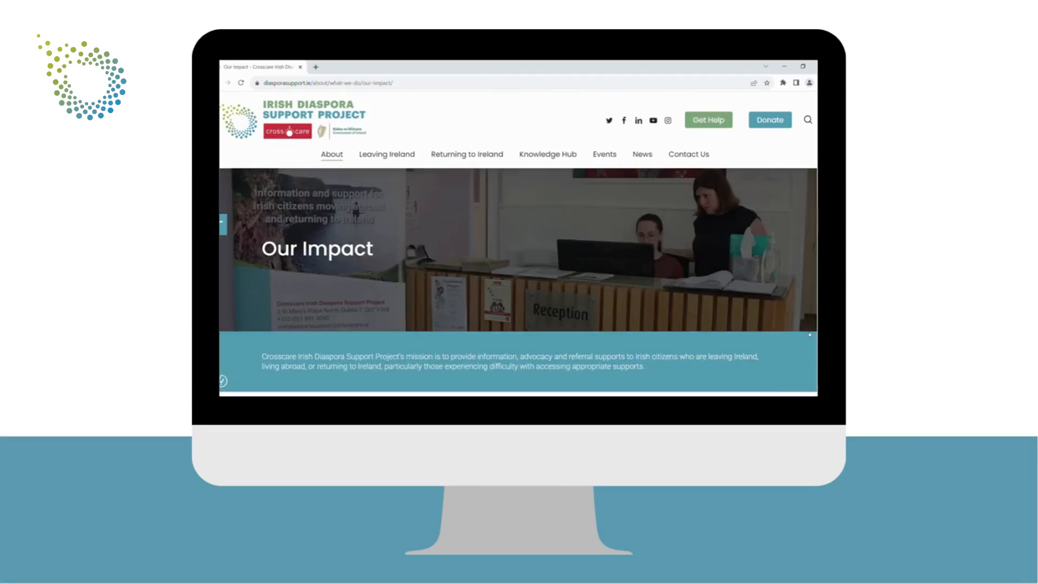
scroll("down", 3)
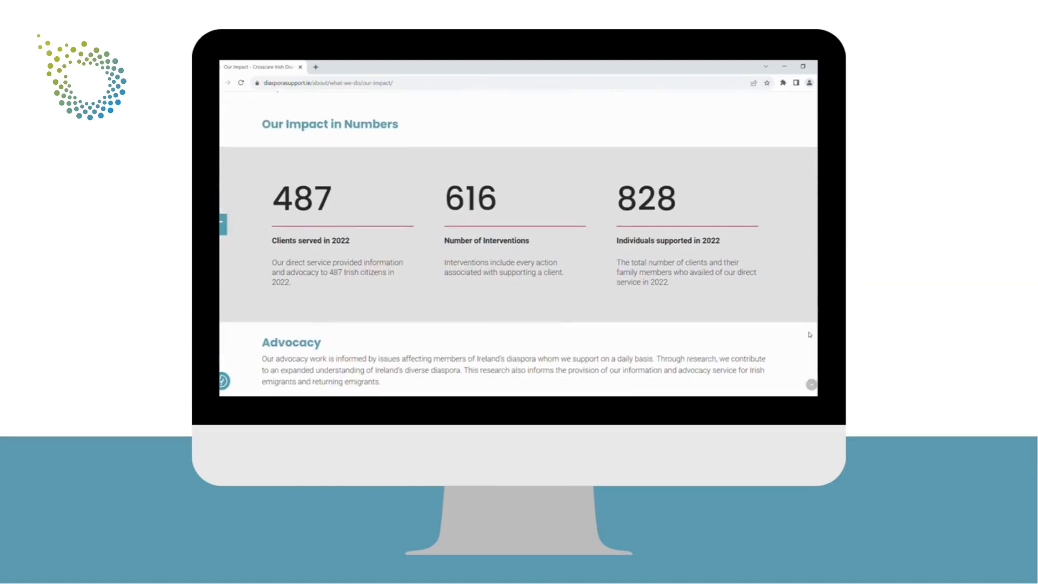
scroll("down", 3)
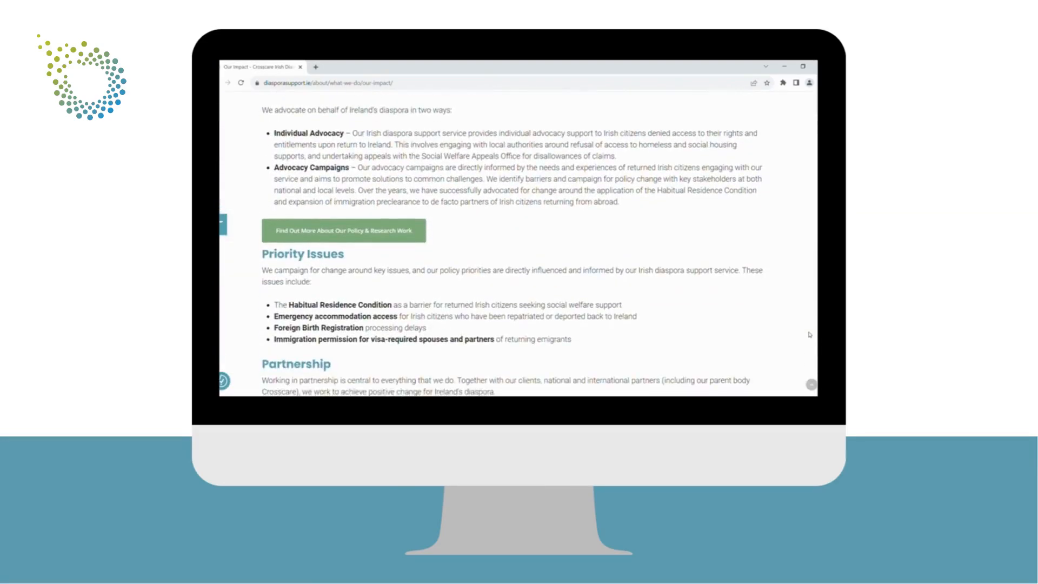
scroll("down", 3)
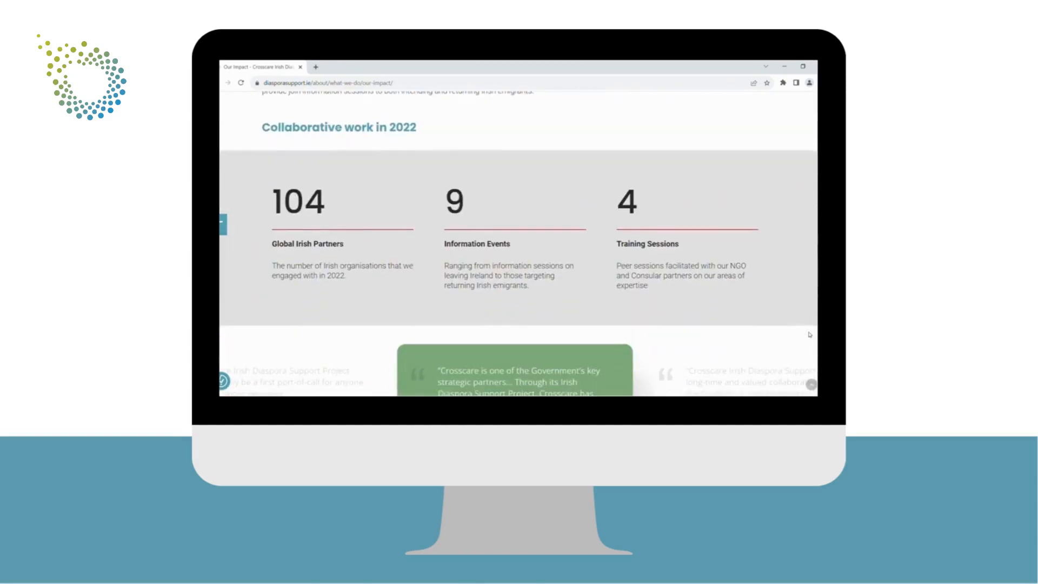
scroll("down", 3)
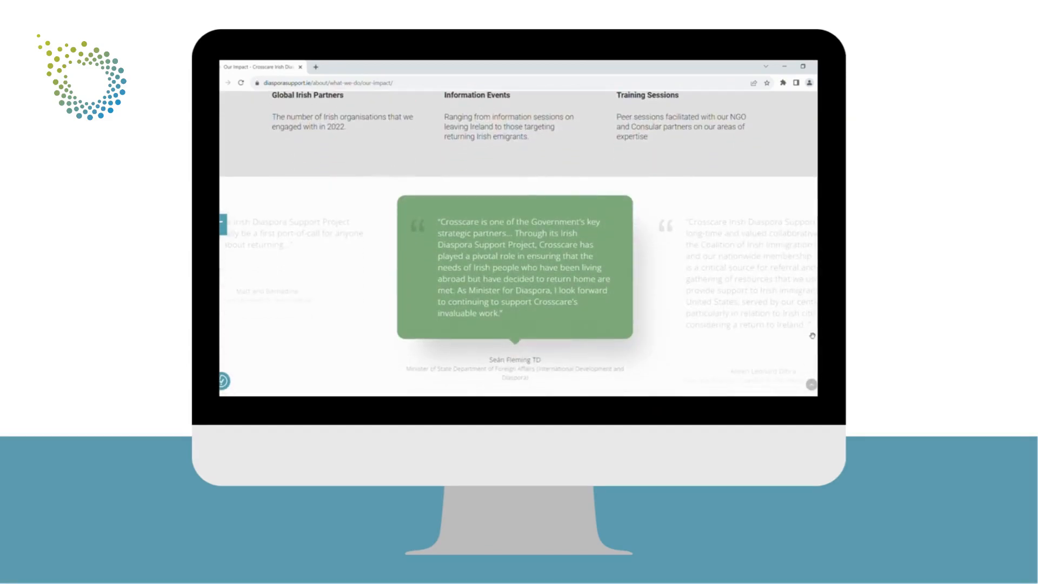